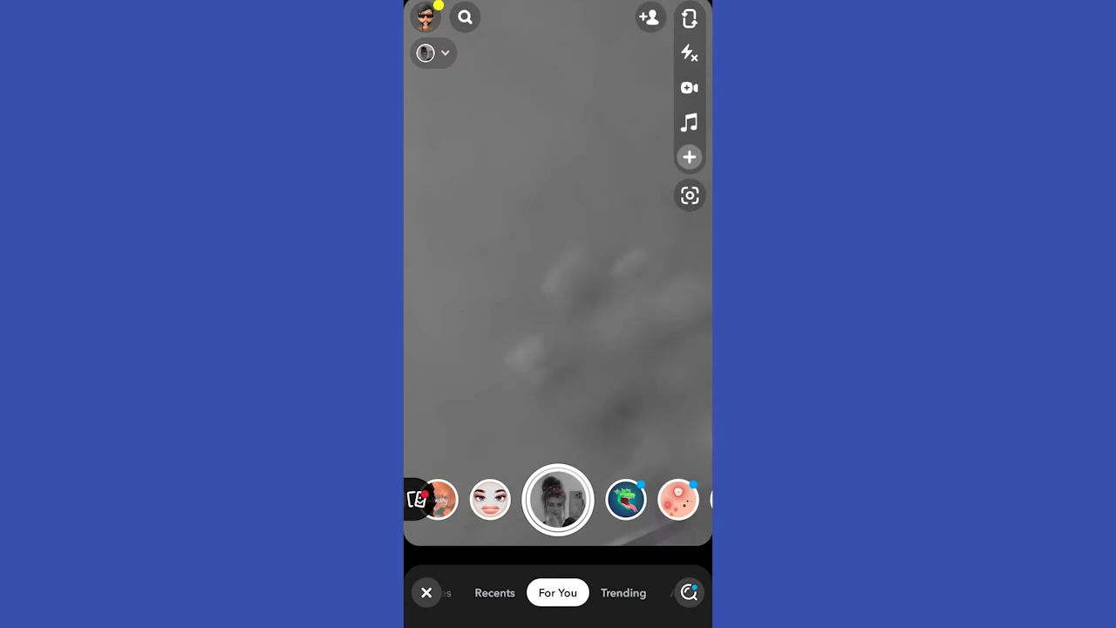
- Start recording the hand video with the black-and-white lens applied
click(558, 499)
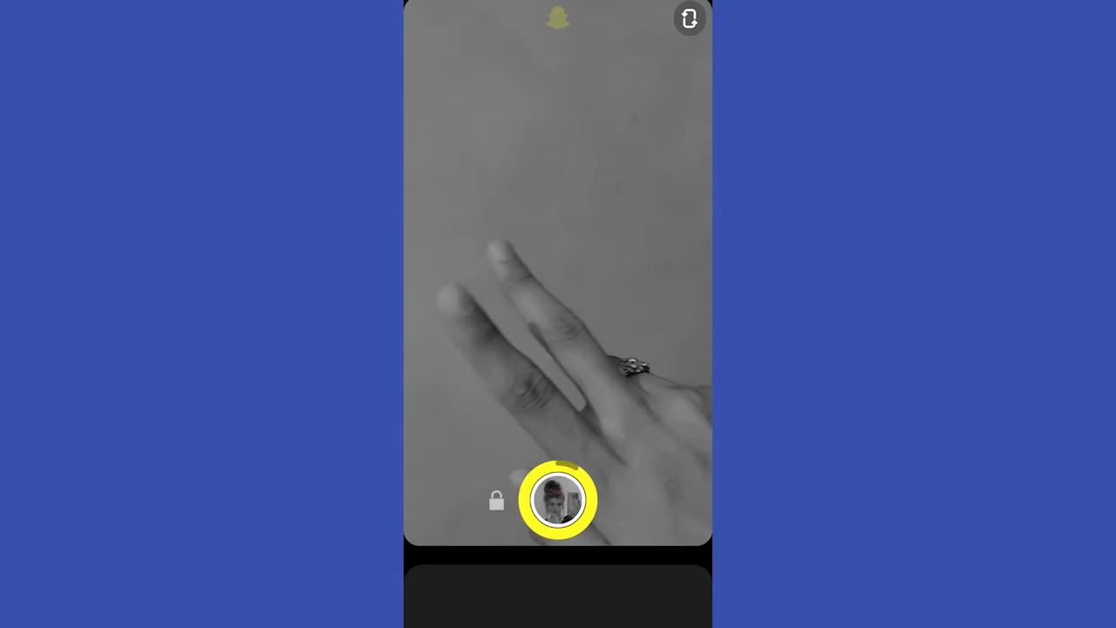
- Stop recording, leaving the 2.4-second black-and-white clip in the editor with its trim timeline
click(558, 499)
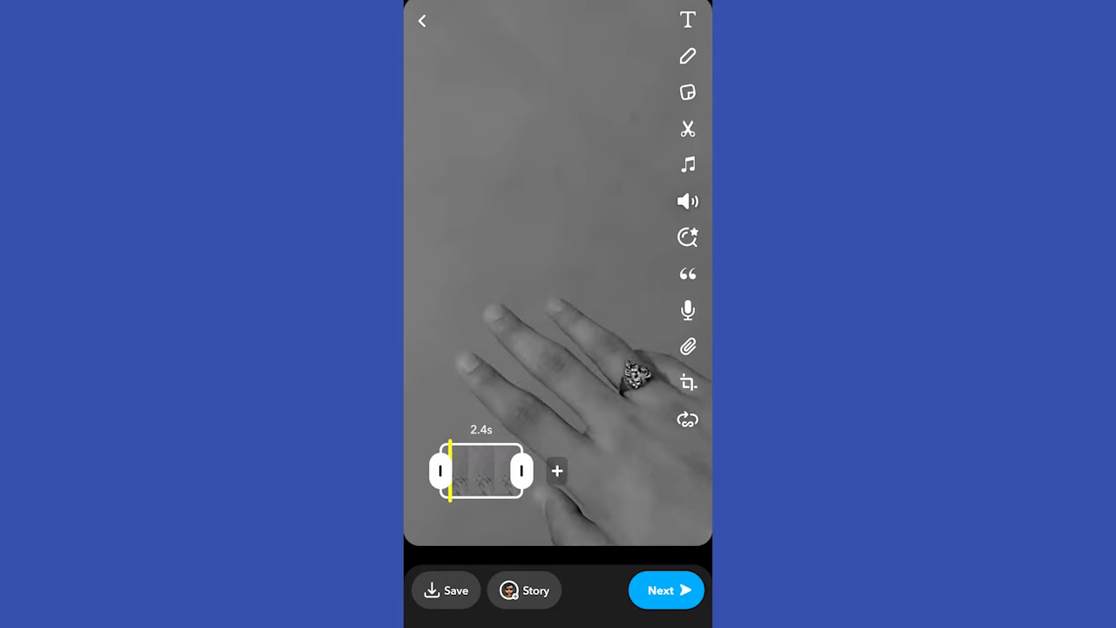
- Shorten the clip with the trim handle so it sits as a single thumbnail in the editor
drag(520, 471, 510, 471)
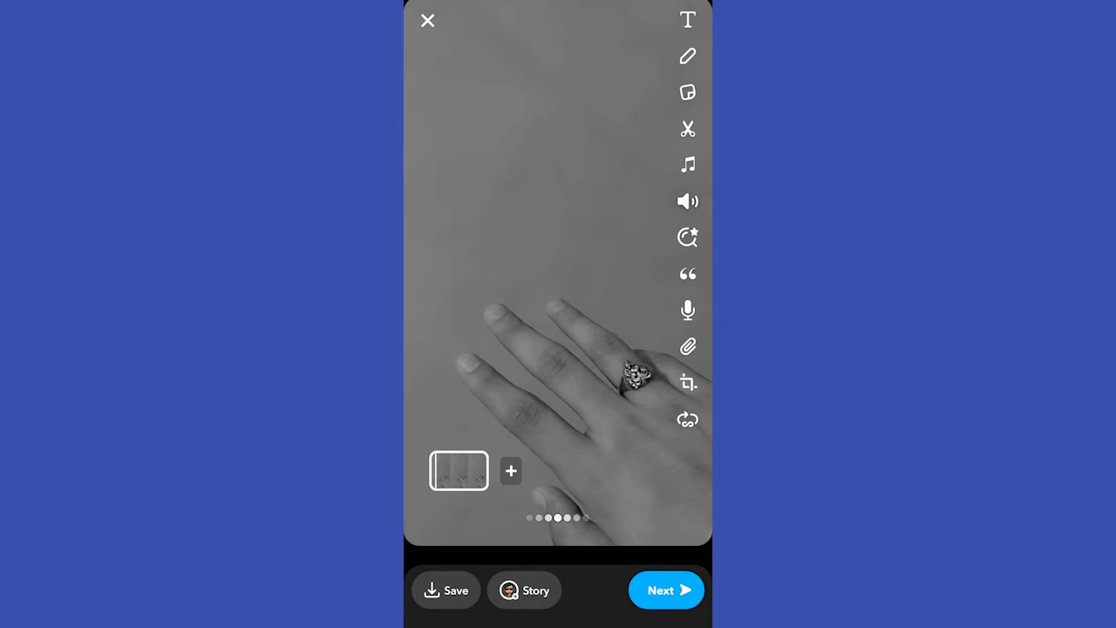
- Reopen the 2.0-second clip's timeline and toggle its playback mode until it is set to Loop
click(457, 471)
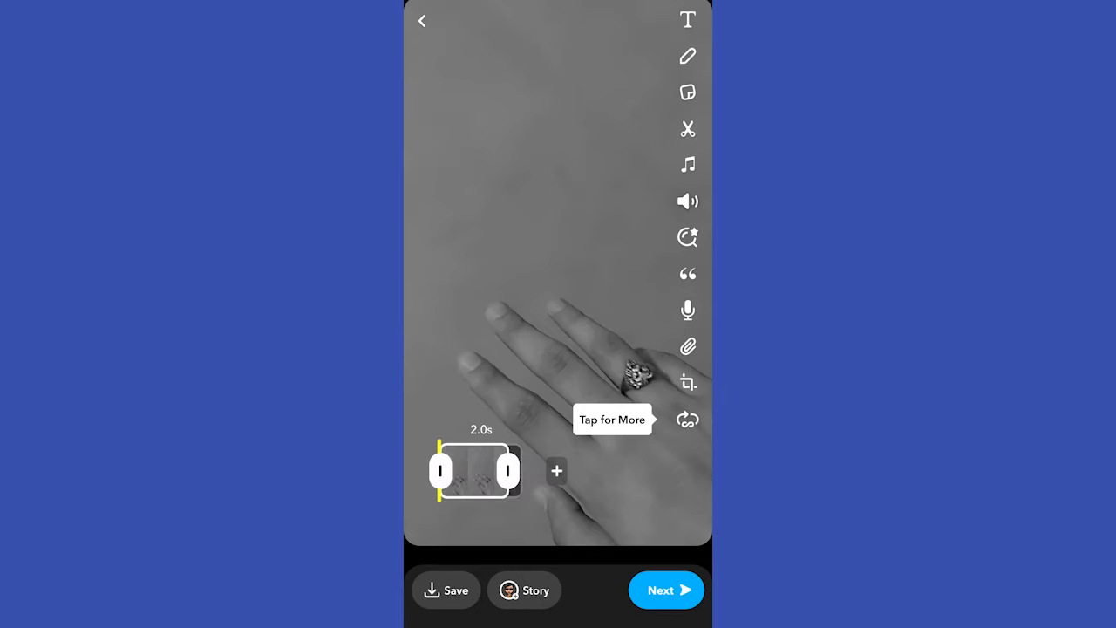
click(687, 418)
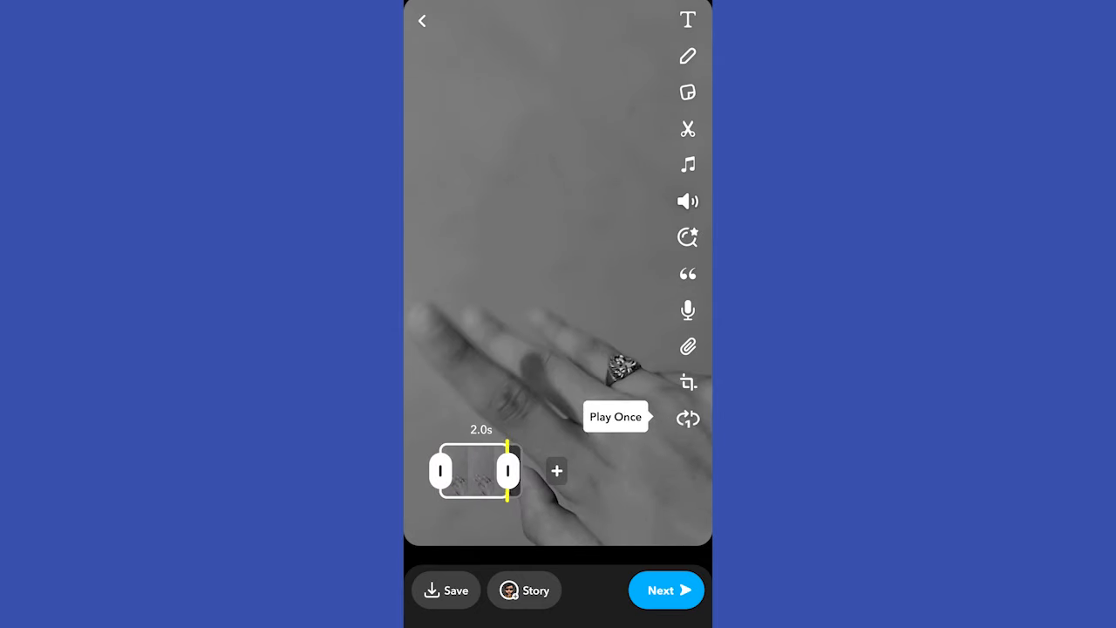
click(687, 418)
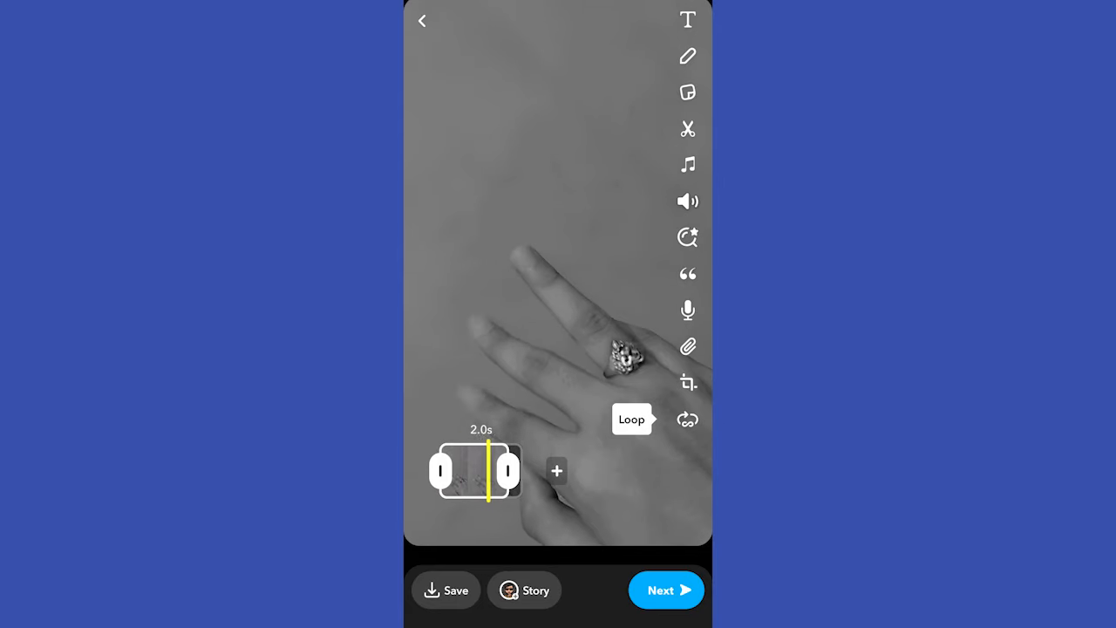
click(687, 419)
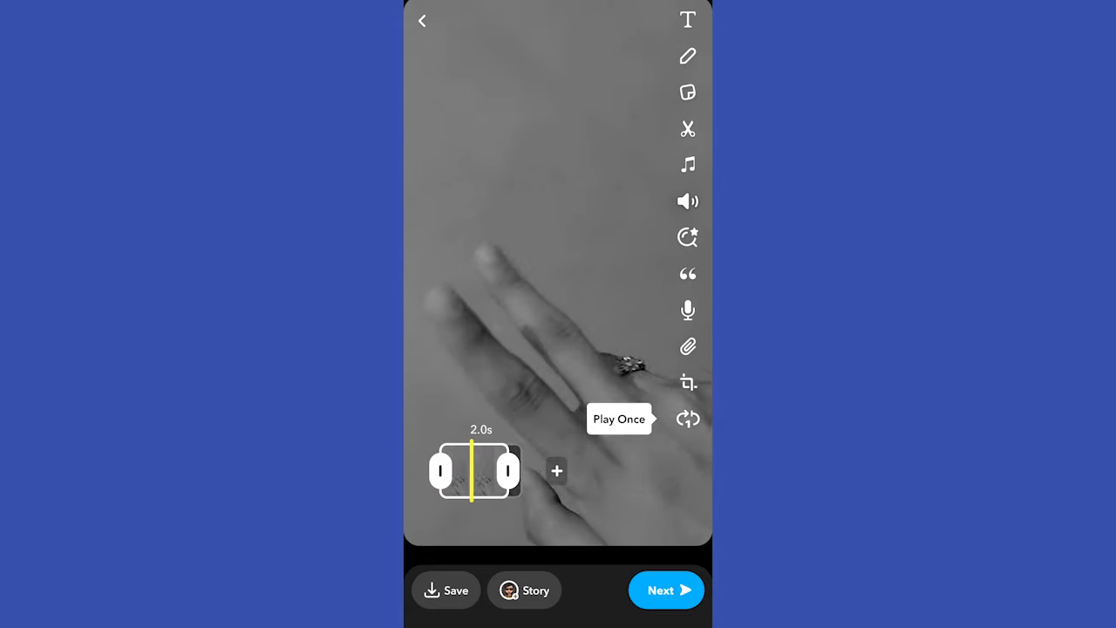
click(688, 418)
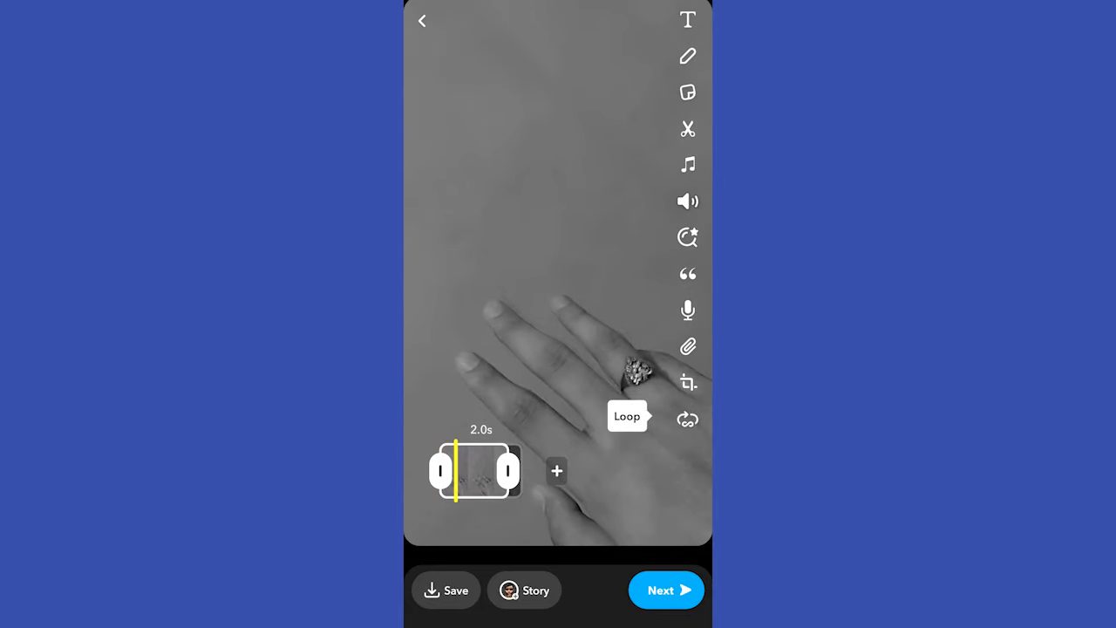